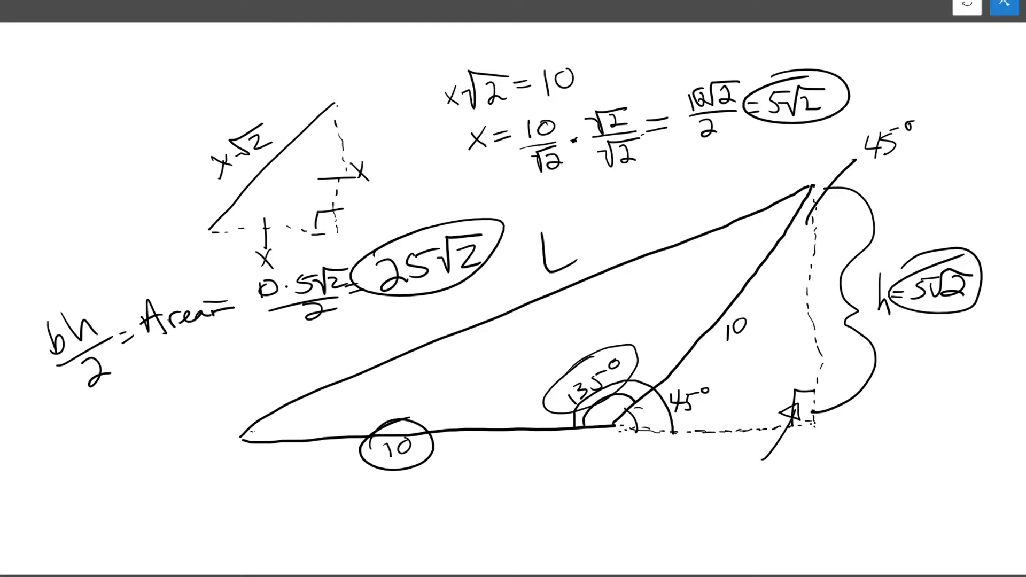
Step: Circle the answer letter E beside 25√2 with the pen
{"action": "left_click_drag", "start_coordinate": [530, 236], "coordinate": [602, 262]}
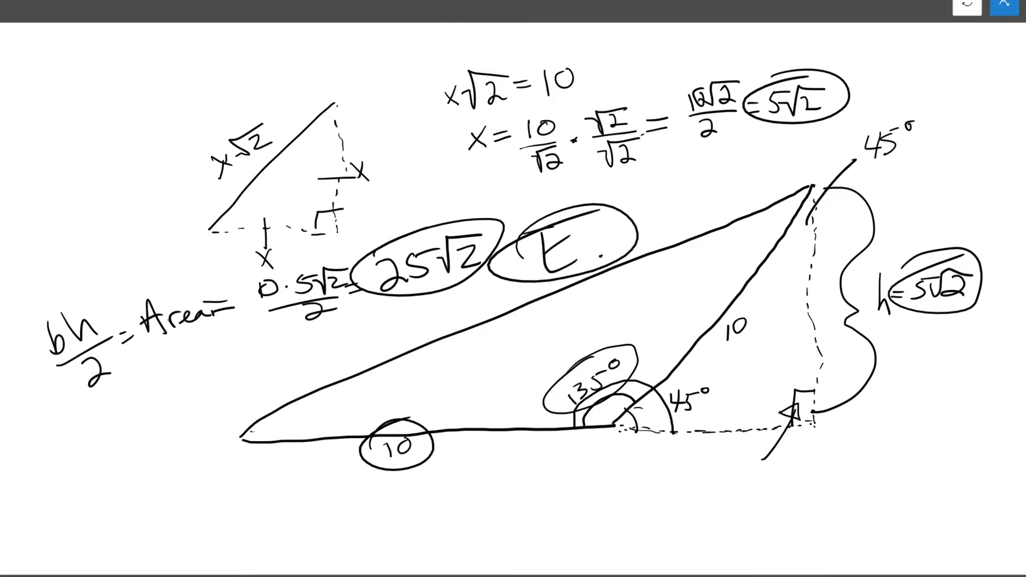